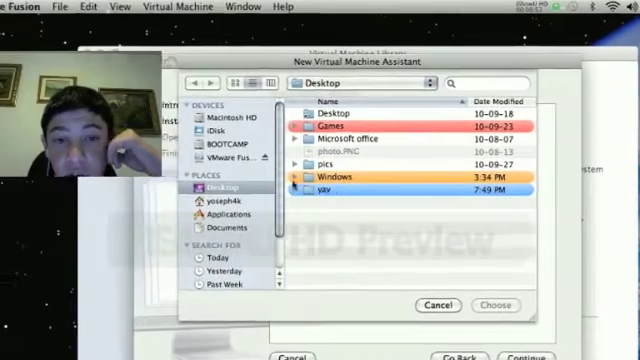
Step: Expand the Desktop's Windows folder and select the Windows 7 ISO image
{"action": "left_click", "coordinate": [294, 183]}
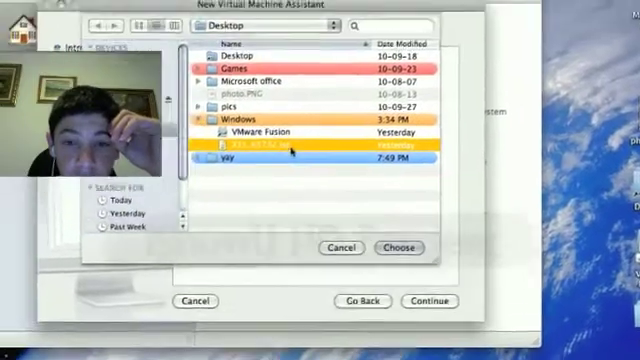
{"action": "left_click", "coordinate": [398, 247]}
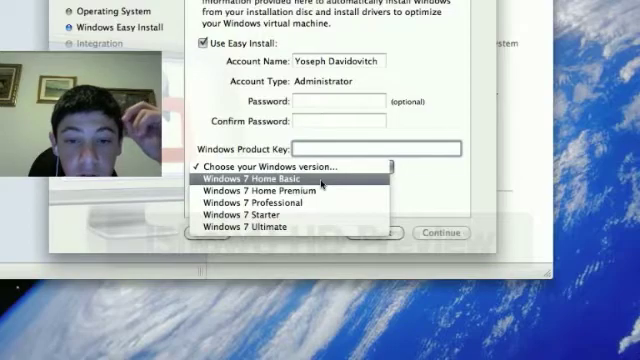
Step: Open the Windows version pop-up to pick a Windows 7 edition
{"action": "left_click", "coordinate": [280, 178]}
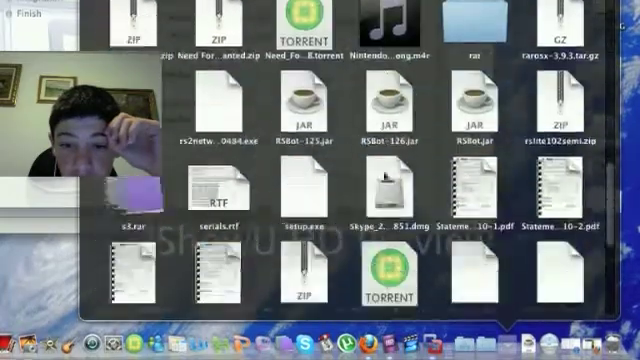
Step: Scroll through serials.rtf in TextEdit to find the Windows product key
{"action": "scroll", "scroll_direction": "down", "scroll_amount": 3}
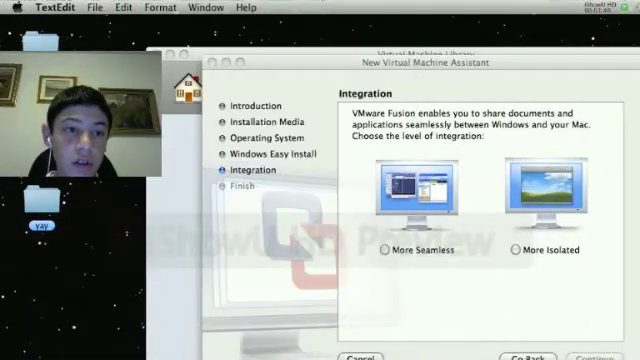
{"action": "left_click", "coordinate": [512, 248]}
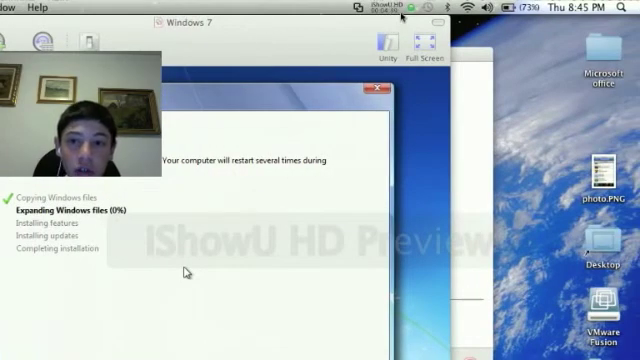
Step: Bring the VMware Fusion window forward once Windows finishes expanding files
{"action": "left_click", "coordinate": [348, 6]}
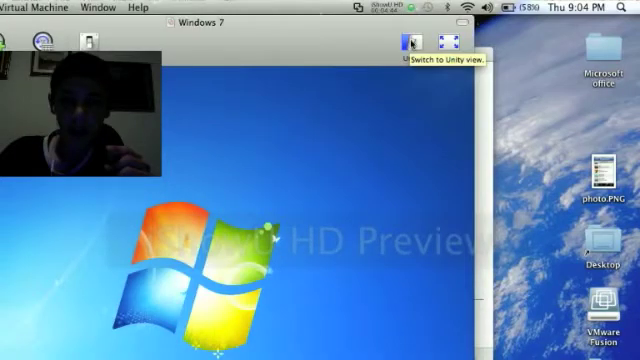
Step: Switch the Windows 7 virtual machine to Unity view from the toolbar
{"action": "left_click", "coordinate": [410, 39]}
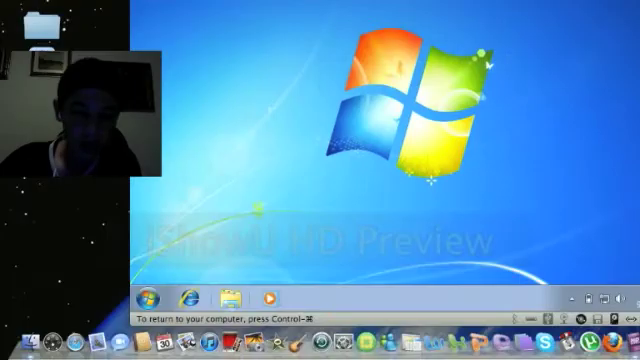